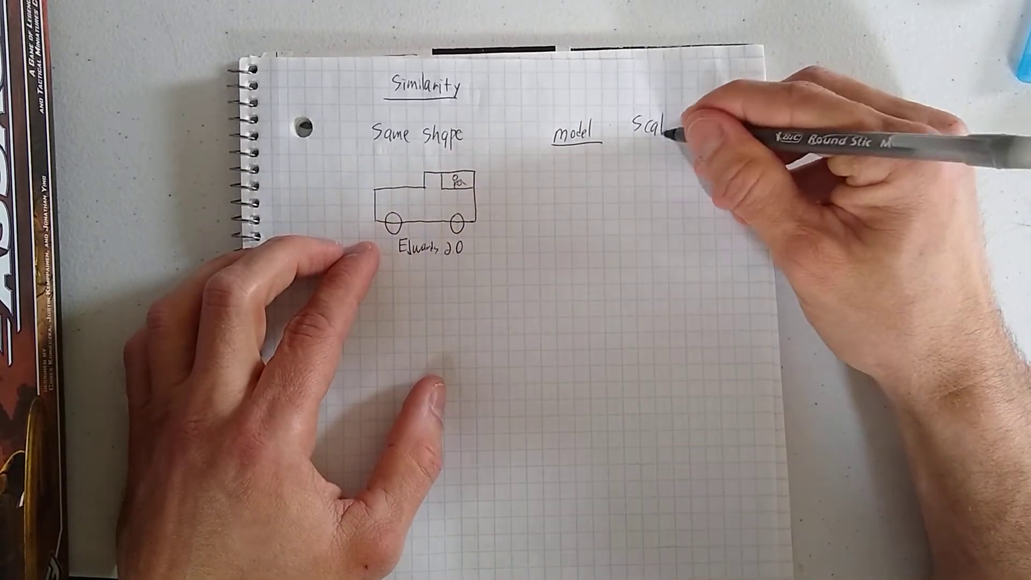
{"action": "type", "text": "Scale fac"}
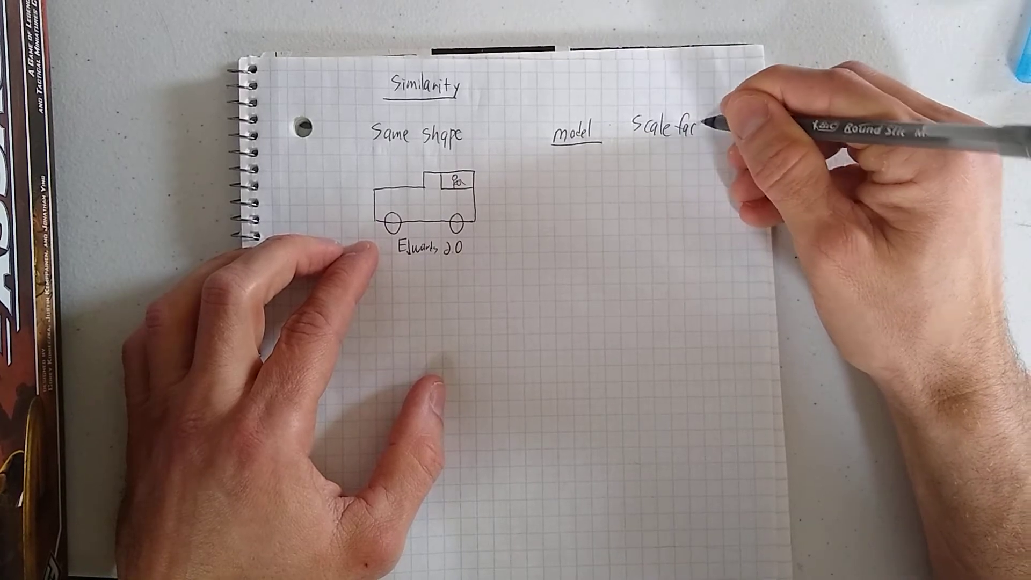